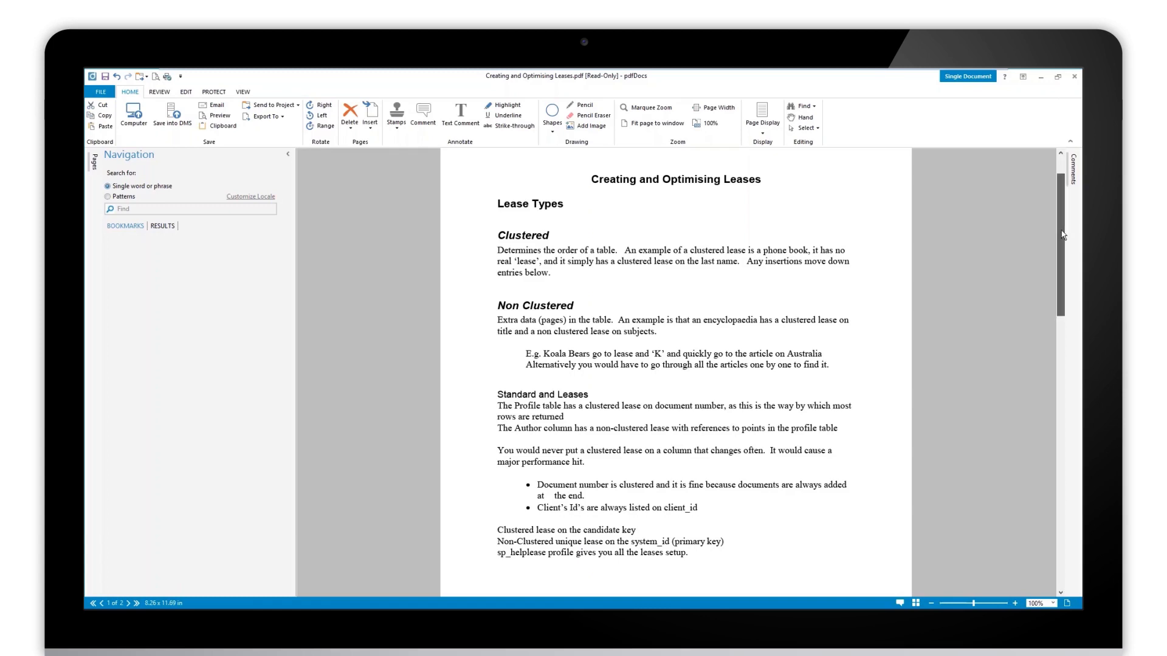
Step: Pick the Last Used handwritten signature from the Stamps list
scroll("down", 3)
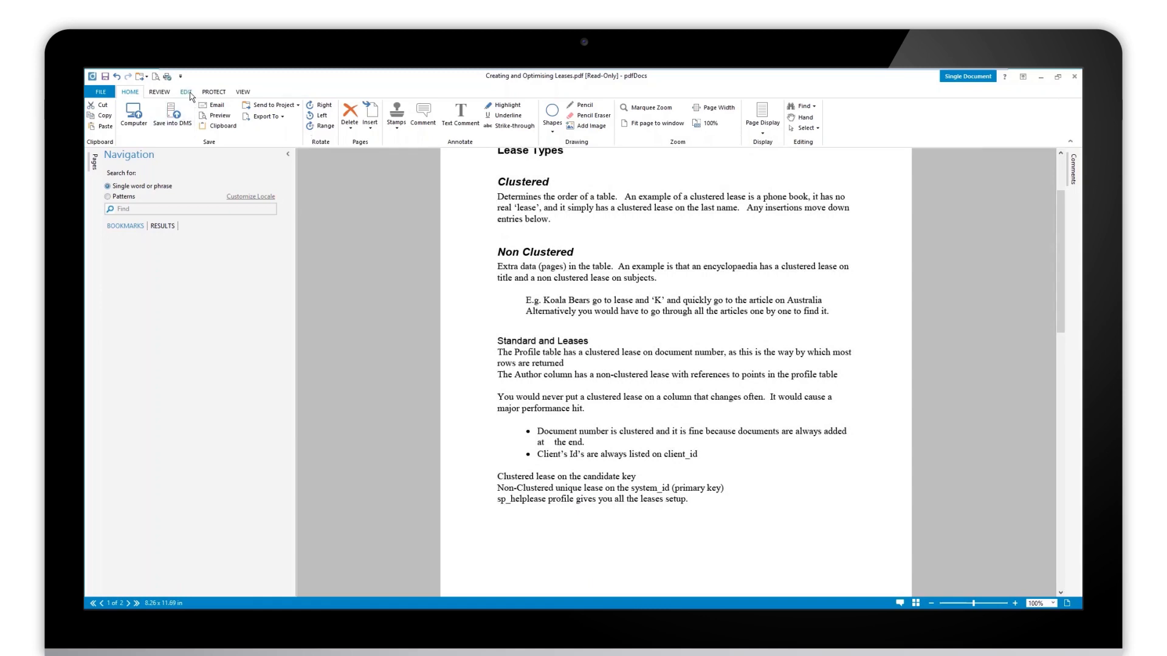
mouse_move(159, 93)
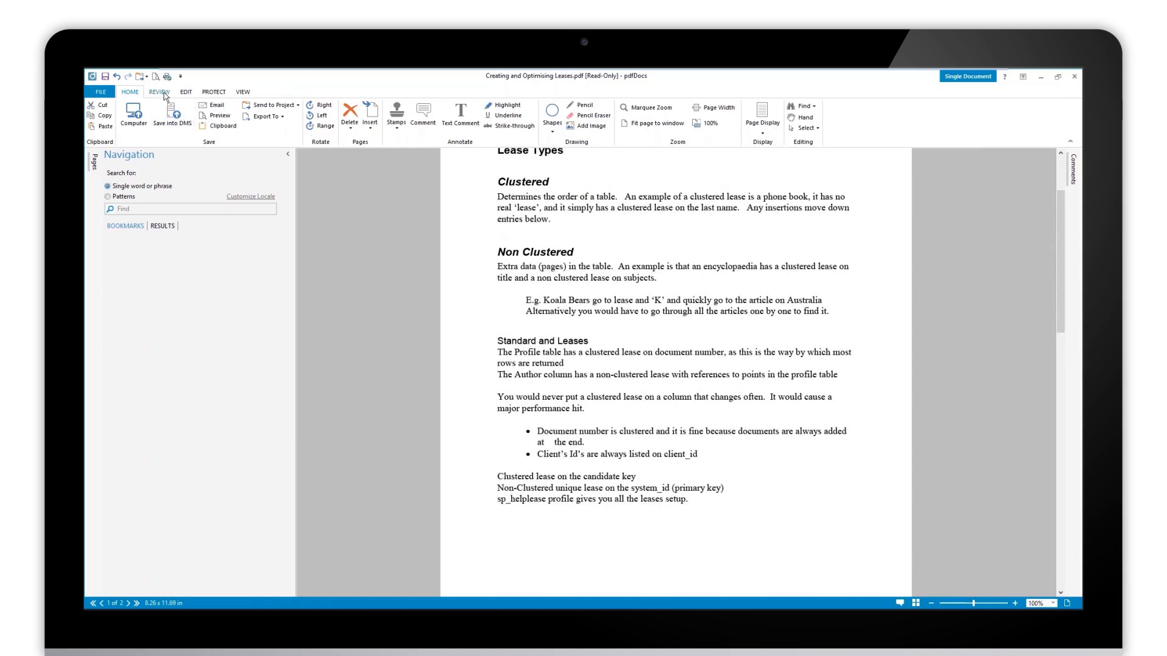
left_click(129, 115)
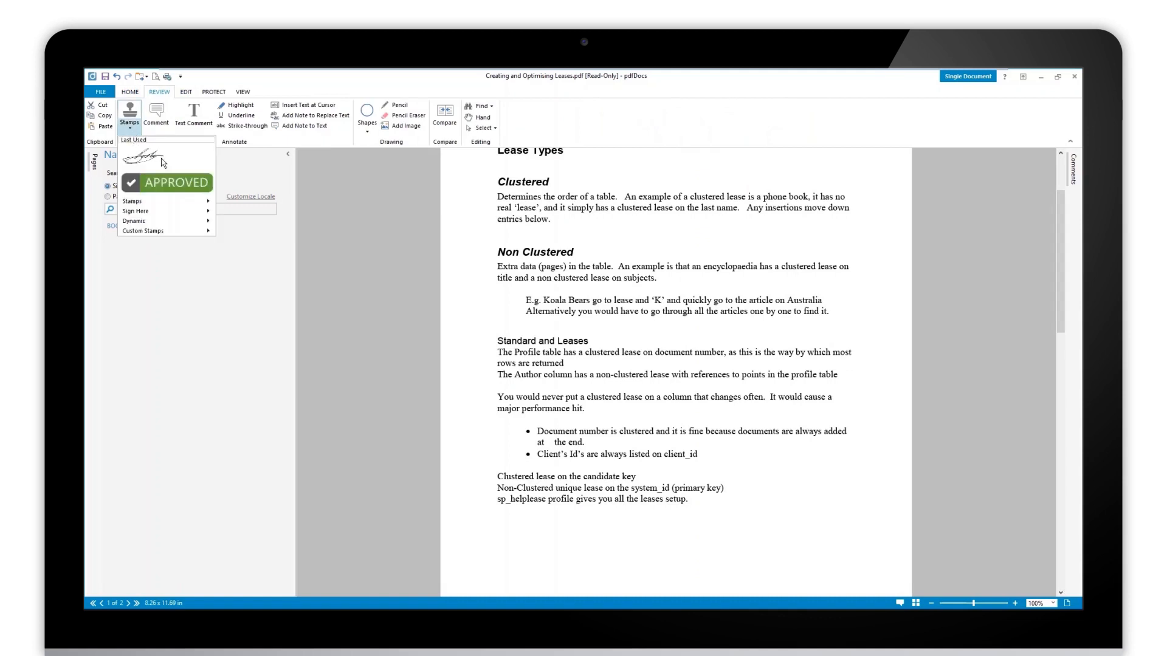
left_click(143, 156)
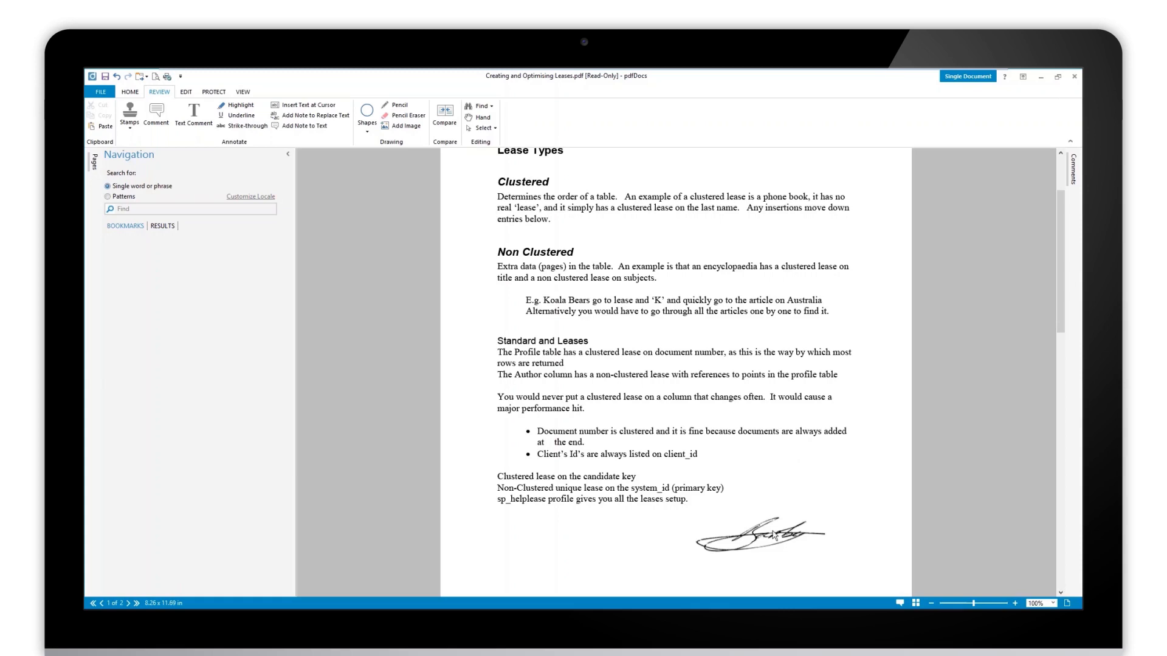
Step: Drop the signature stamp below the last paragraph and drag it right
left_click(744, 533)
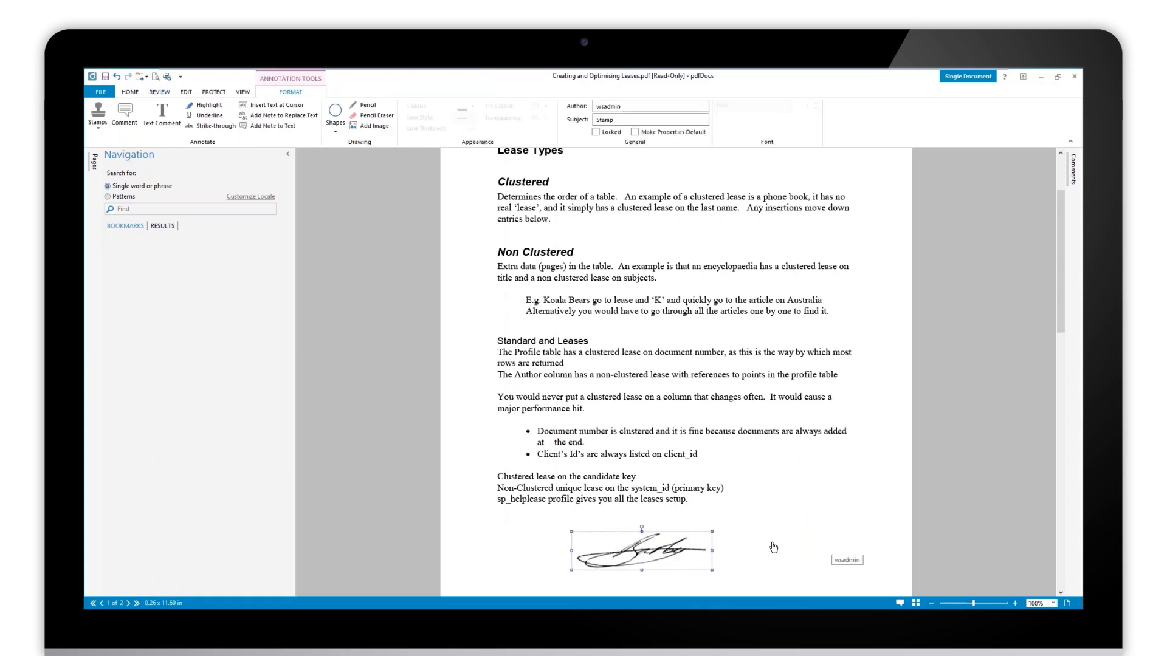
left_click_drag(644, 549, 774, 532)
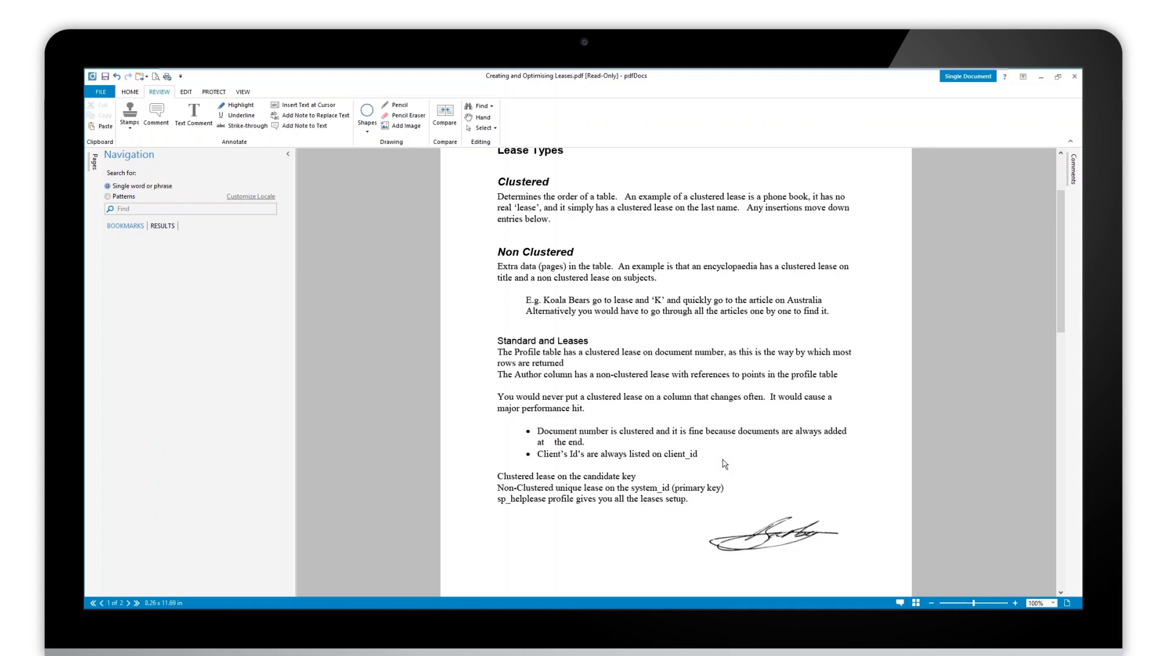
mouse_move(836, 531)
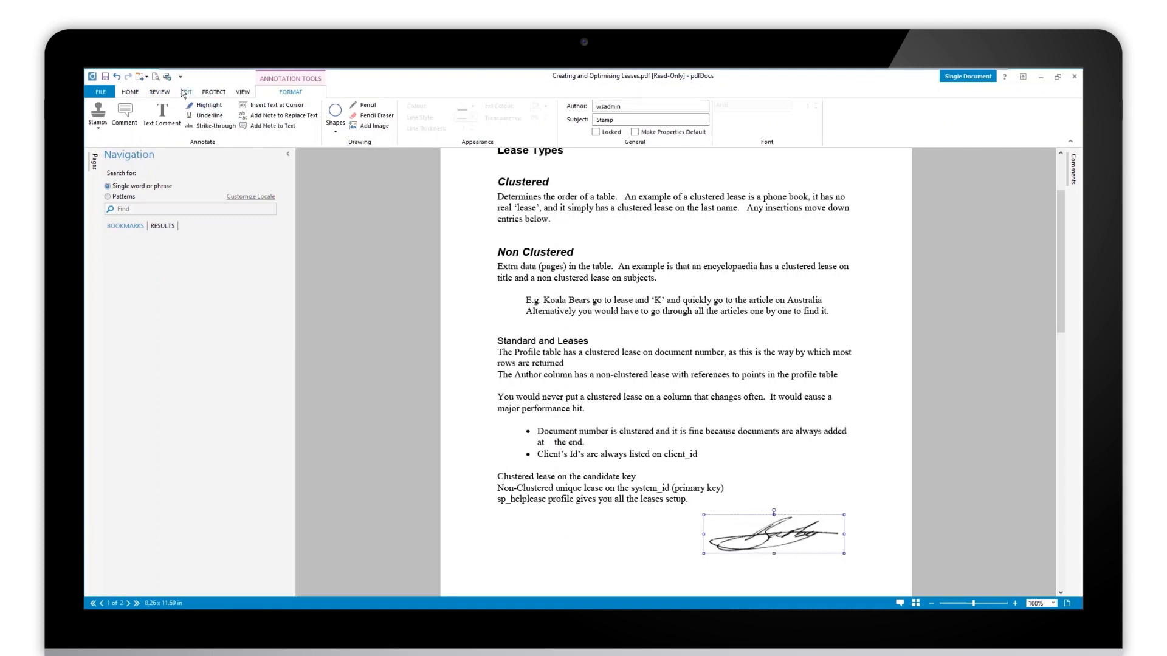
Step: Choose Flatten from the Edit tab's Optimise group
left_click(185, 92)
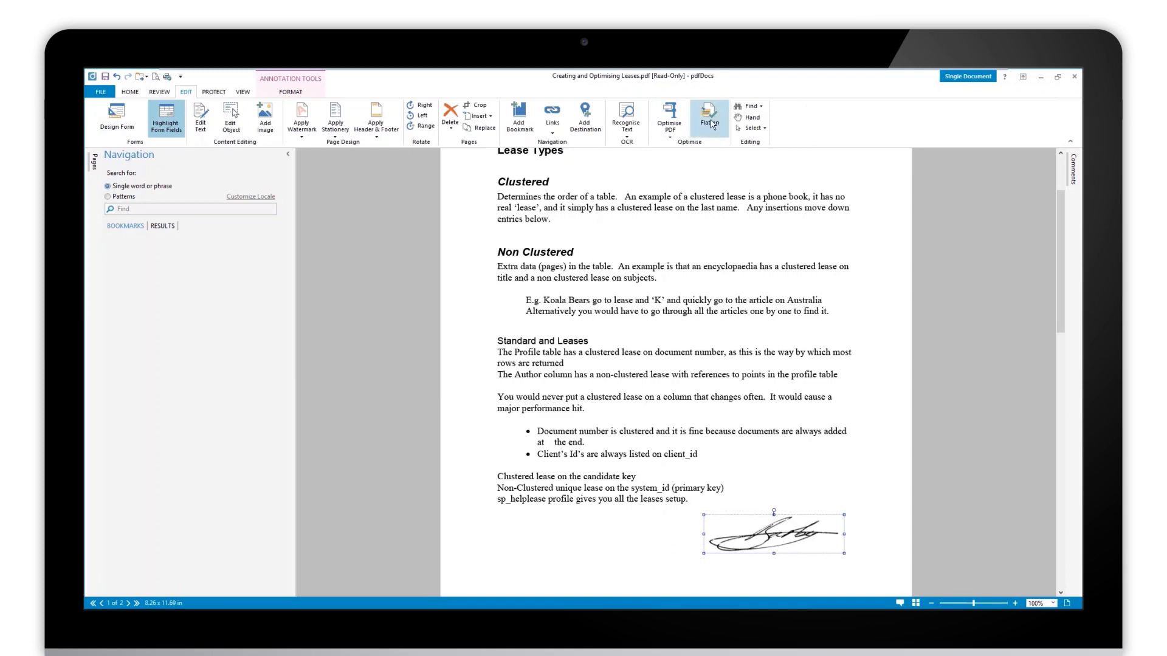
left_click(707, 117)
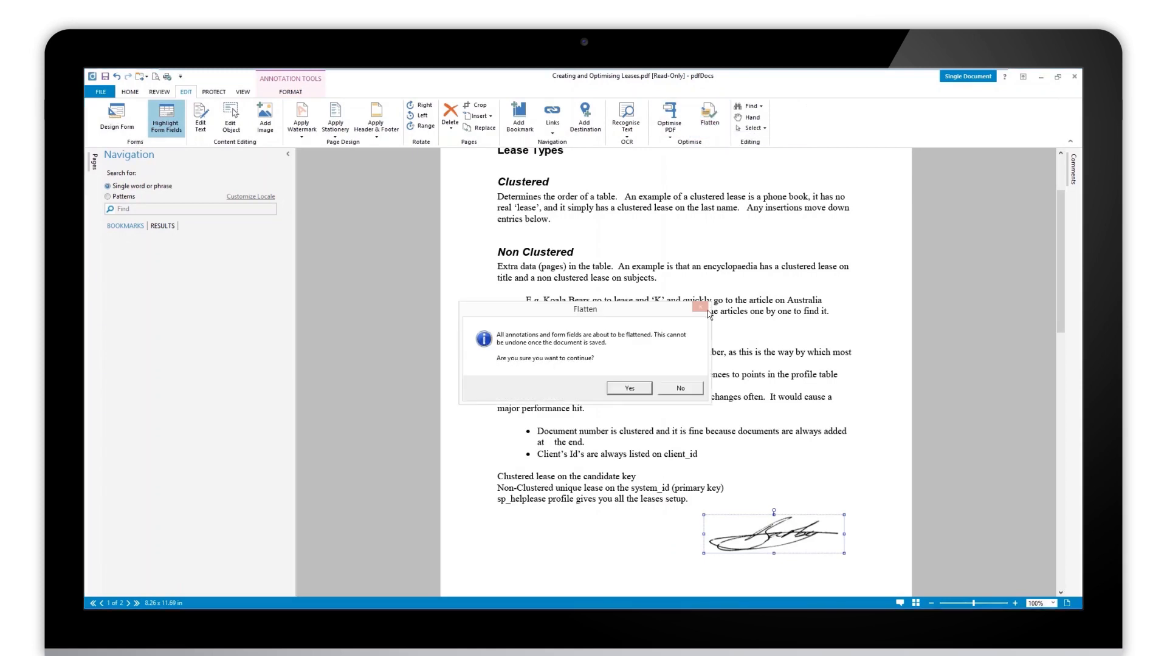
mouse_move(700, 307)
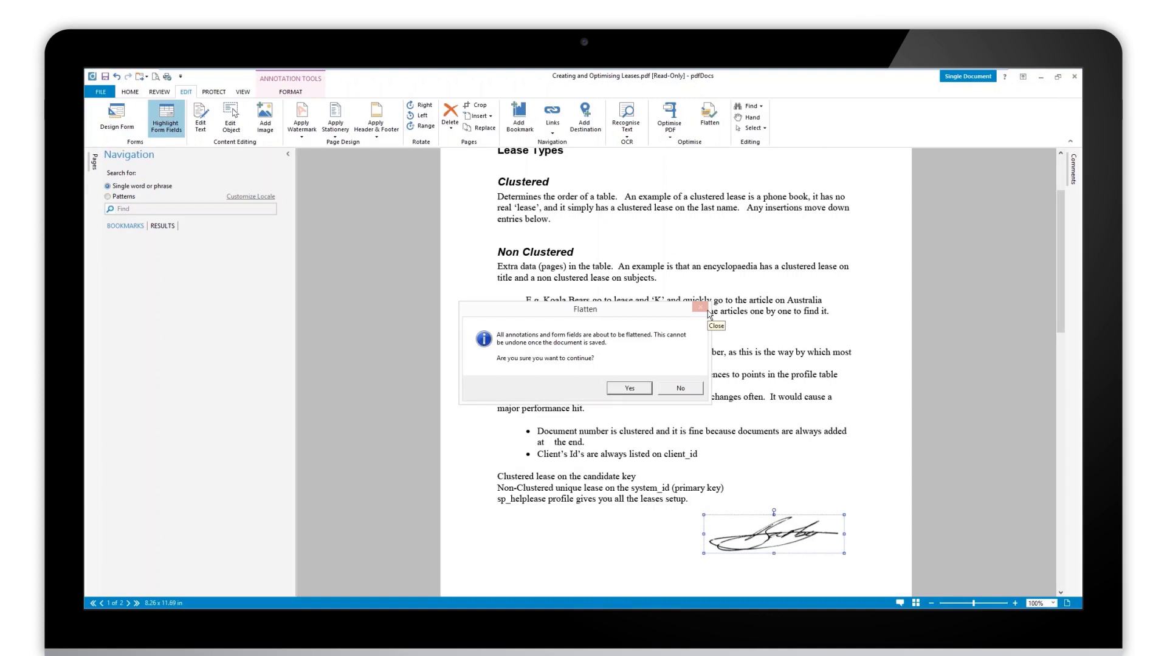
mouse_move(629, 390)
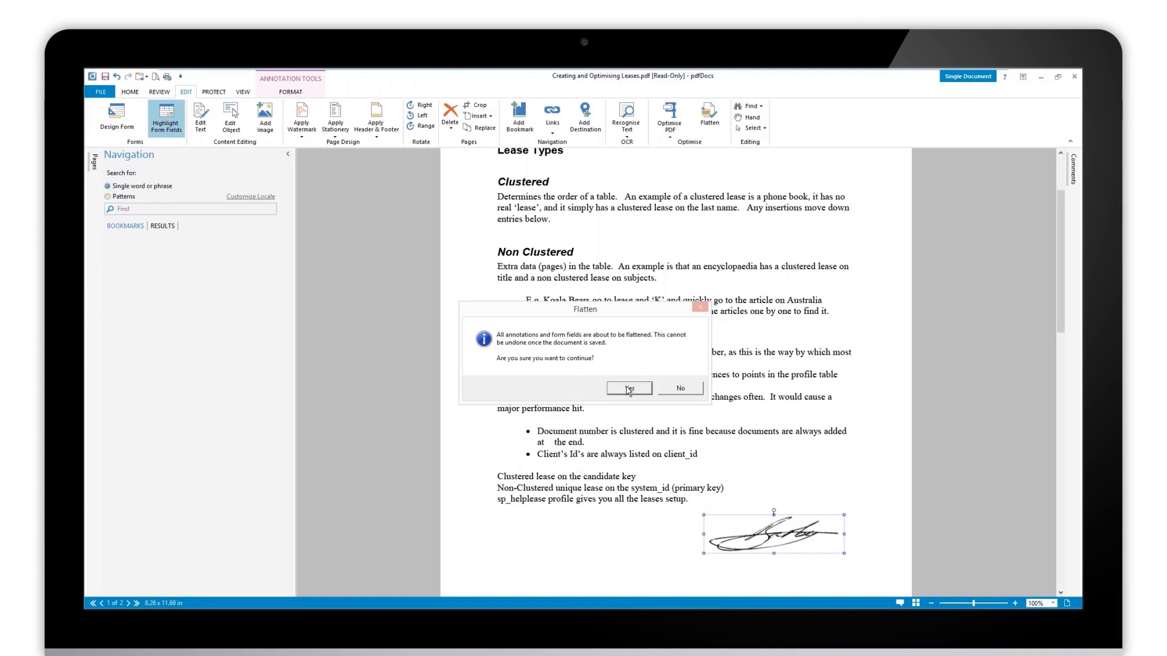
Step: Confirm flattening all annotations and form fields with Yes
left_click(628, 388)
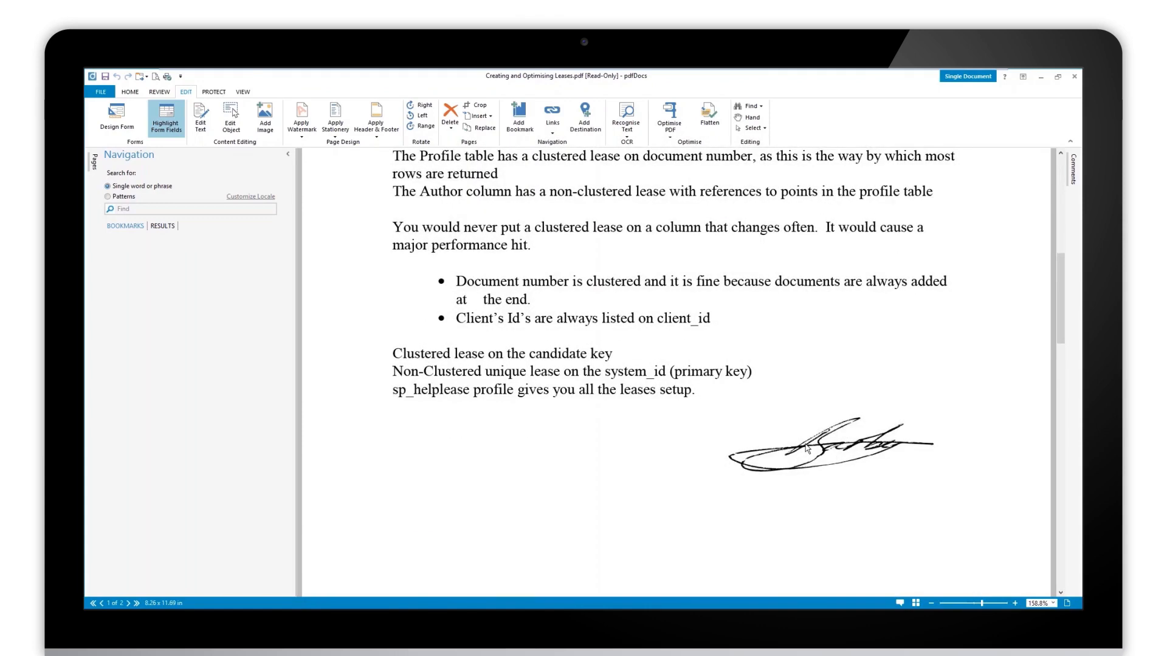
mouse_move(818, 467)
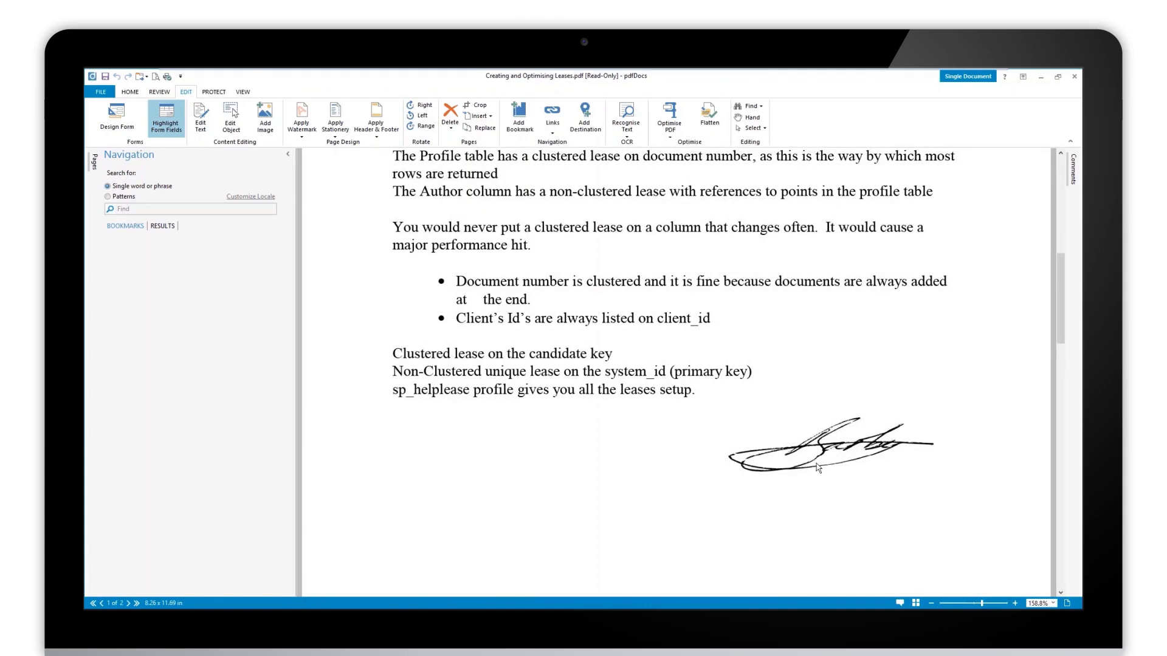